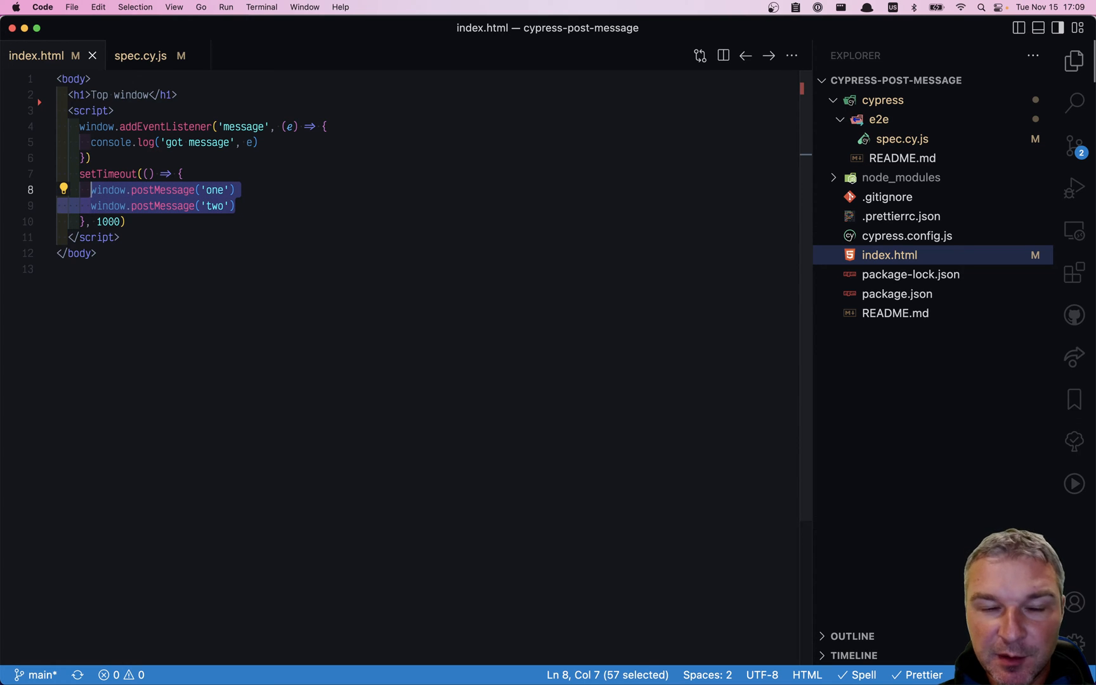
mouse_move(274, 176)
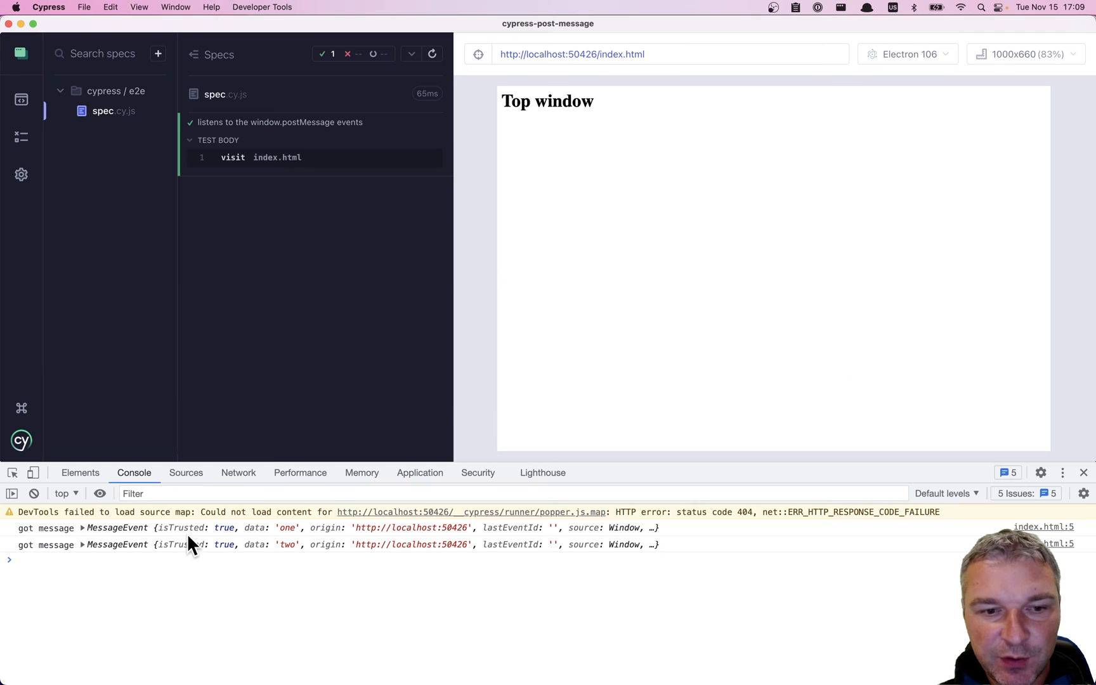
mouse_move(203, 547)
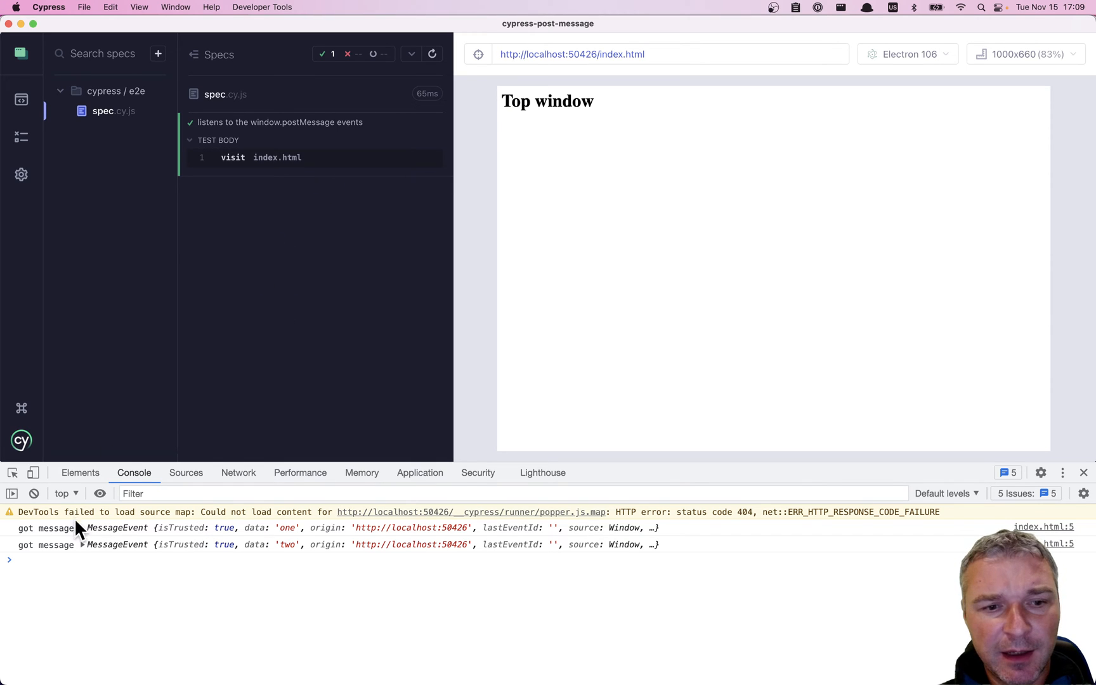
mouse_move(364, 557)
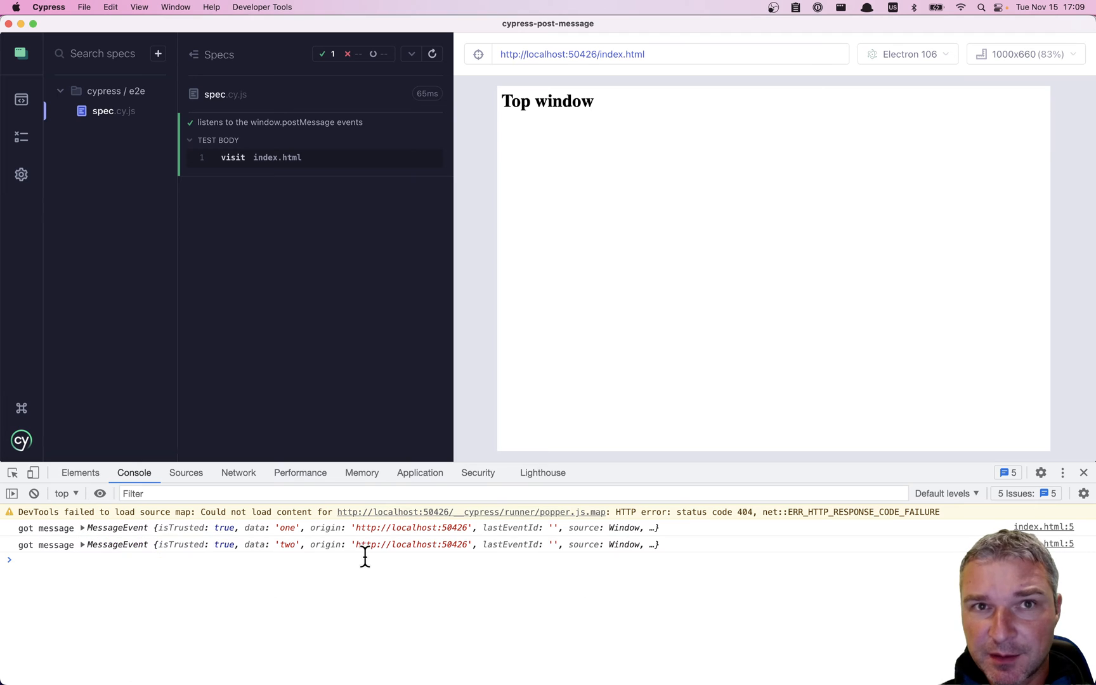
Step: Bring spec.cy.js into a widened editor with the Explorer hidden
click(1084, 473)
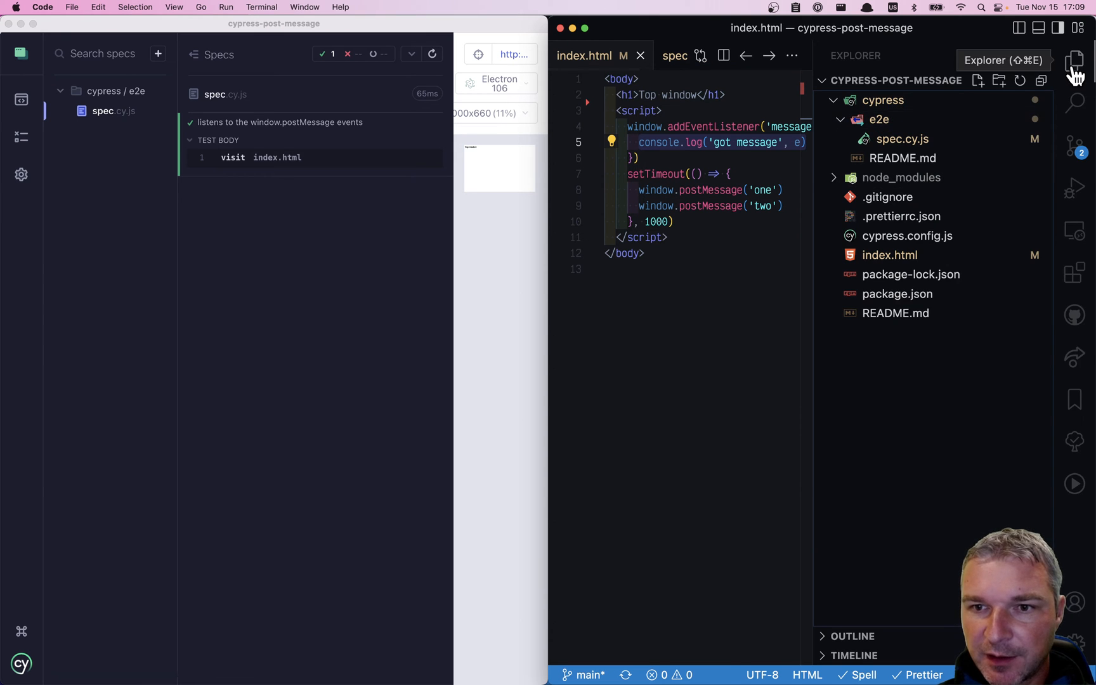
click(1077, 61)
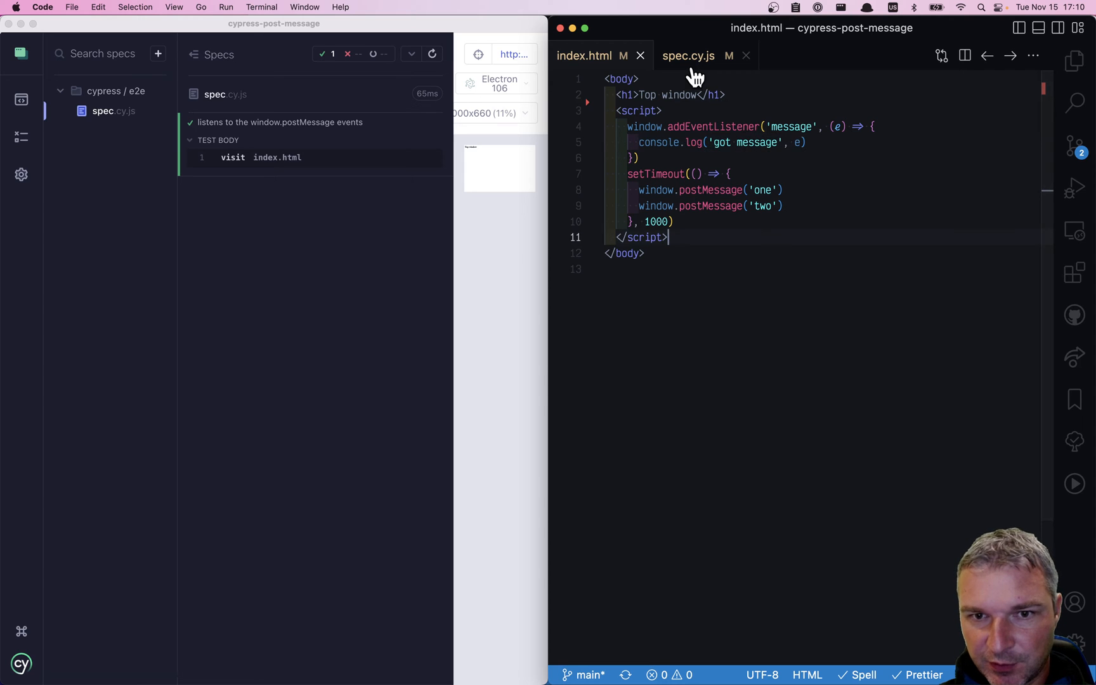
click(688, 55)
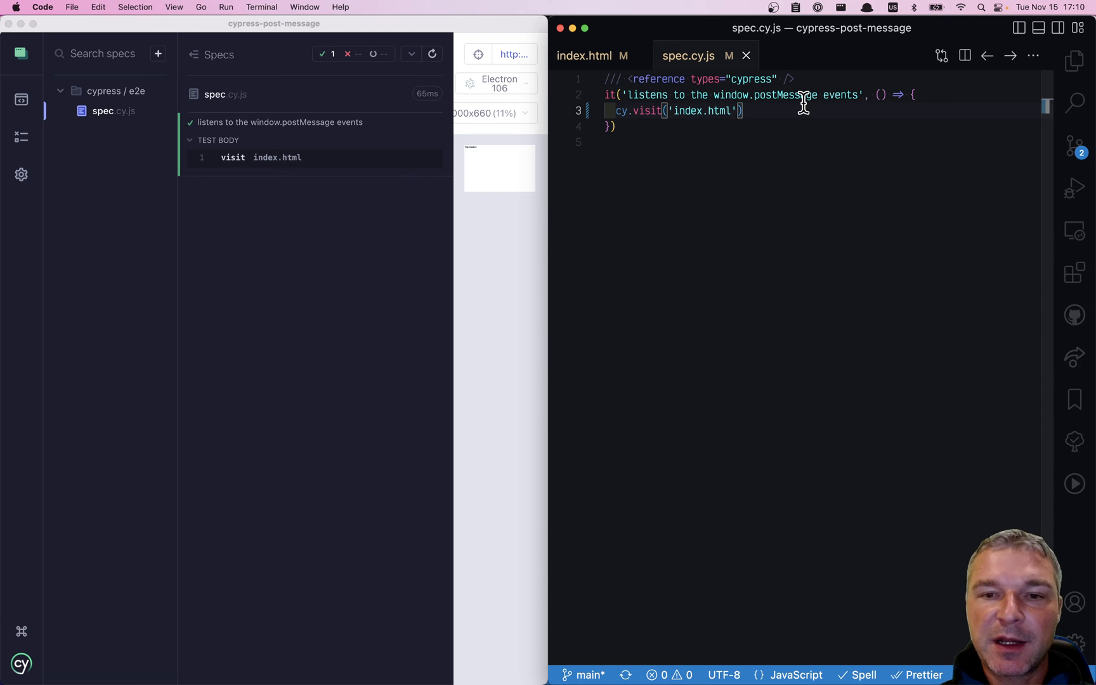
Step: Add onBeforeLoad(win) to cy.visit with cy.spy(win, 'postMessage').as('postMessage') and save
text(, {)
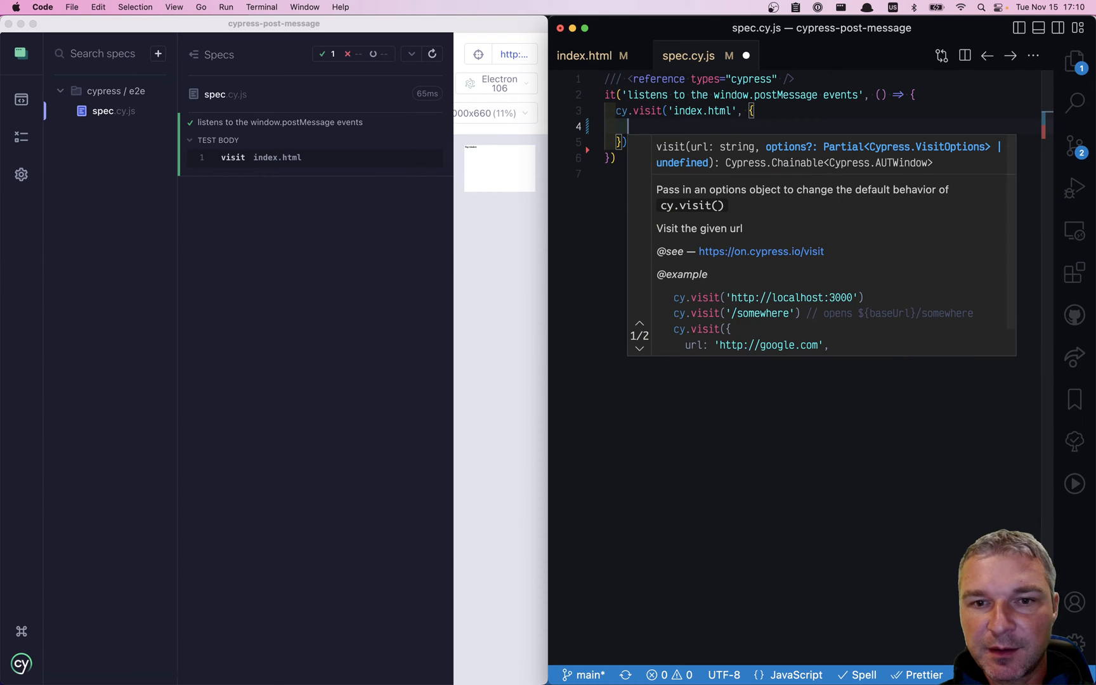
text(onBeforeLoad (win) {)
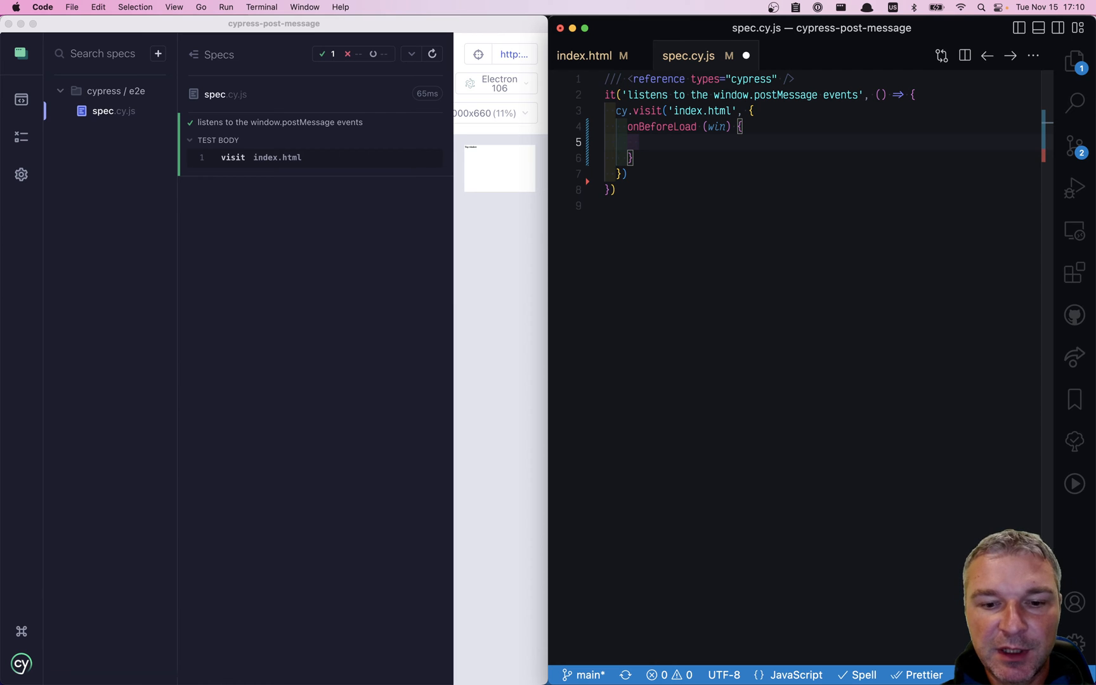
text(cy.spy(win,)
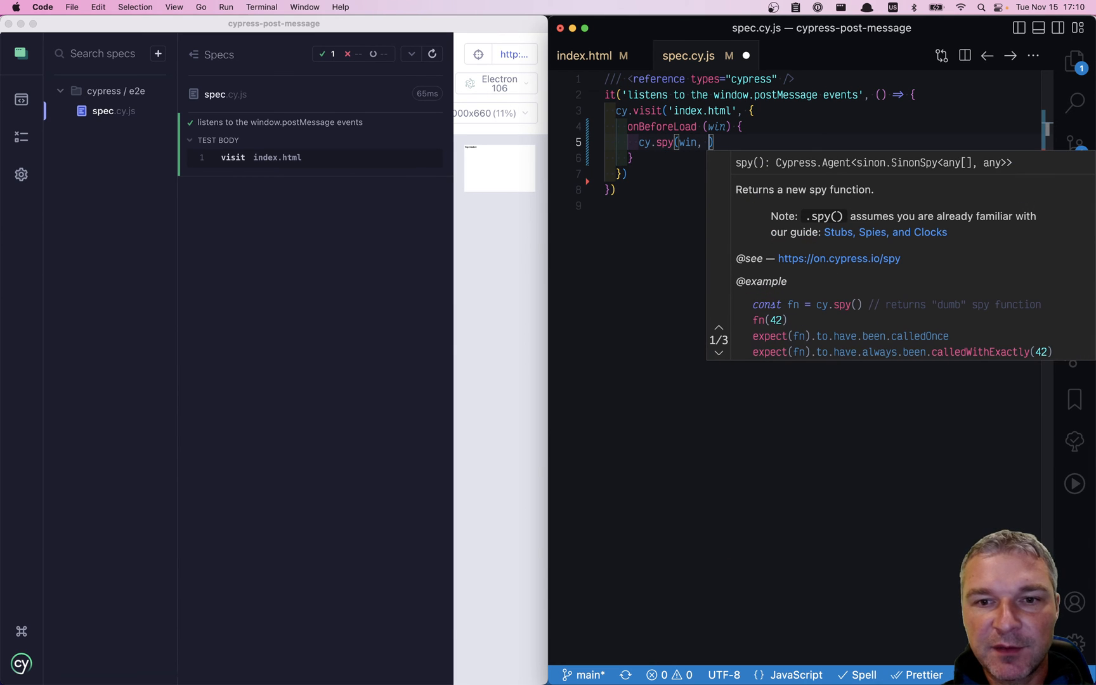
text('postMessage)
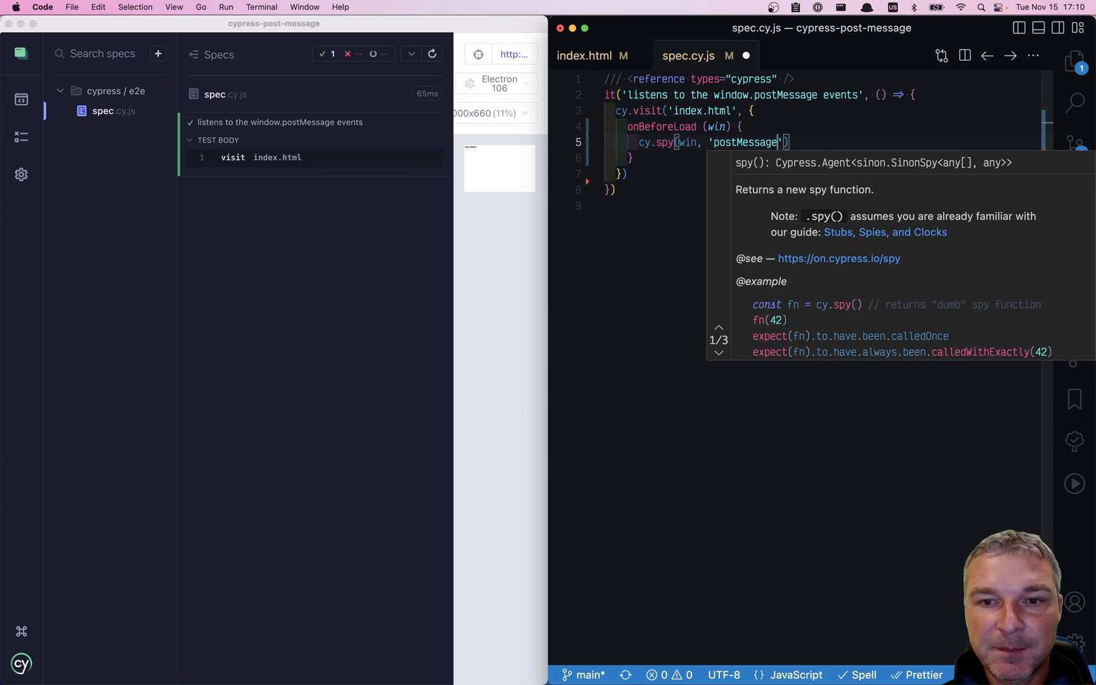
text(.as('postMessage')
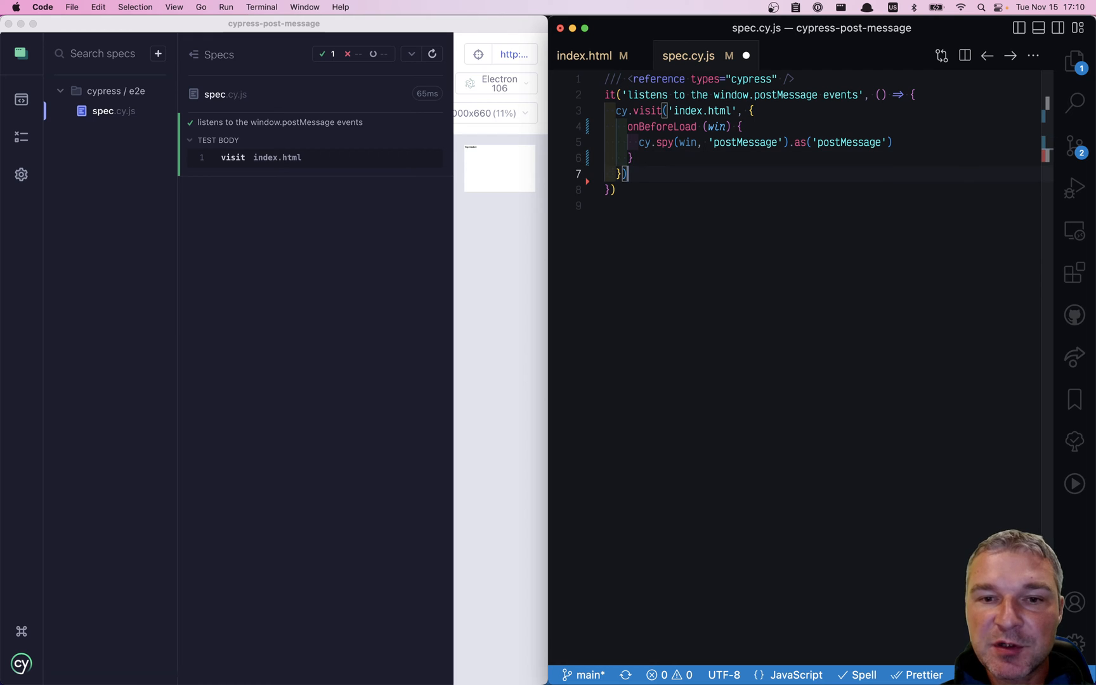
key(Return)
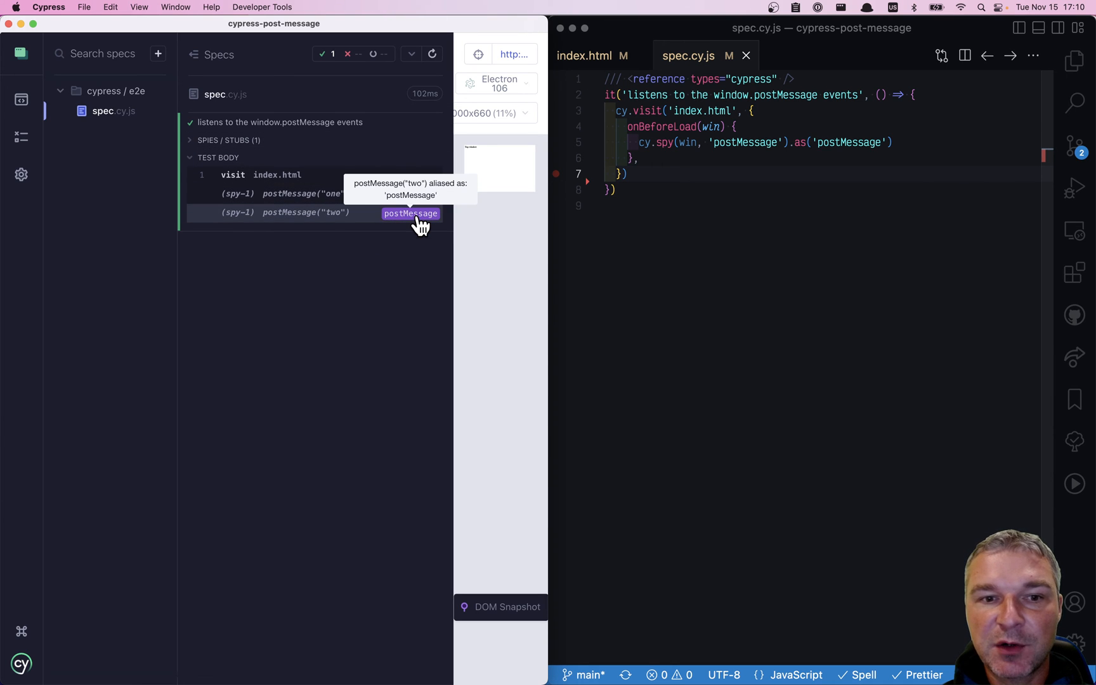
Step: Expand the Spies / Stubs summary showing postMessage called 2 times, then return to the spec
click(227, 140)
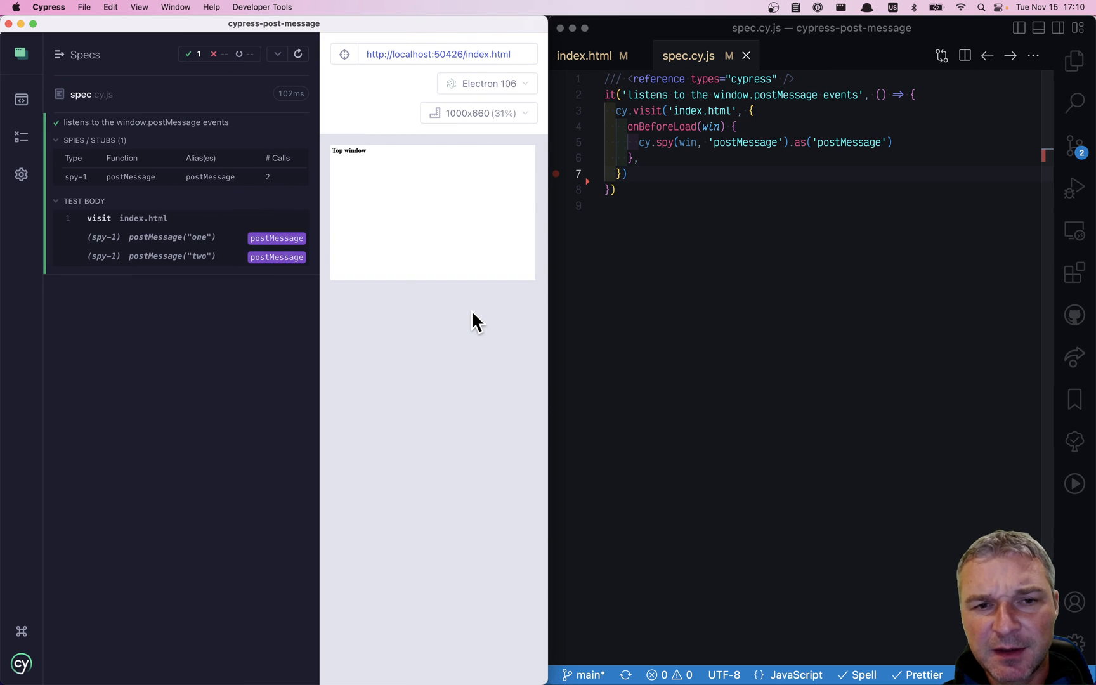
click(667, 175)
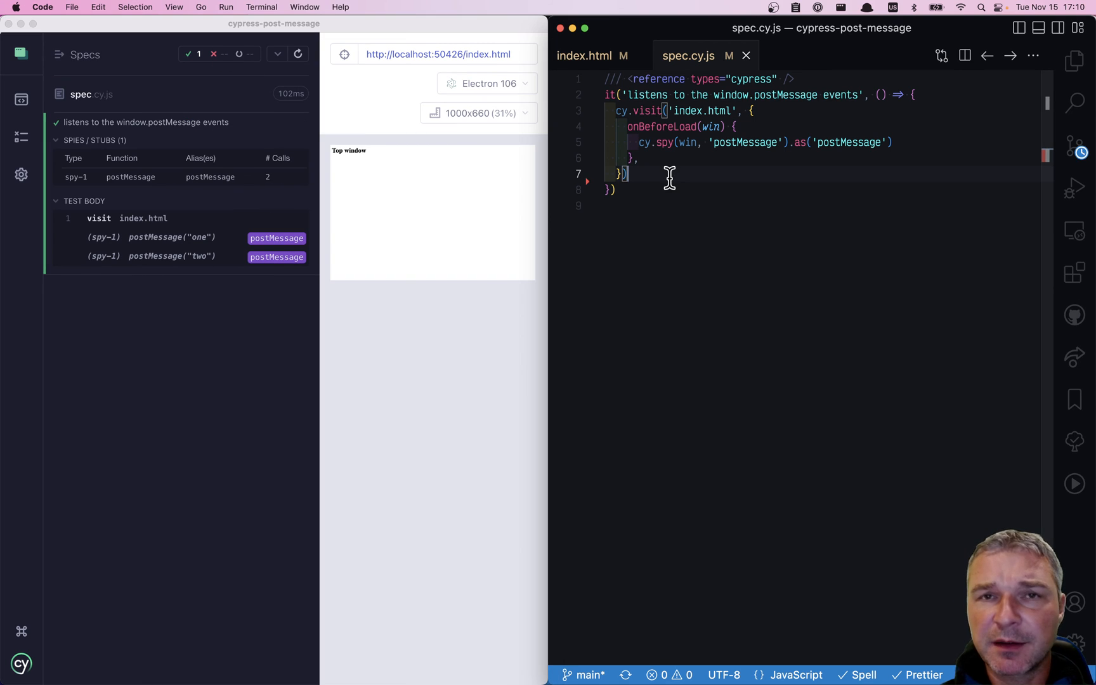
text(cy.get(')
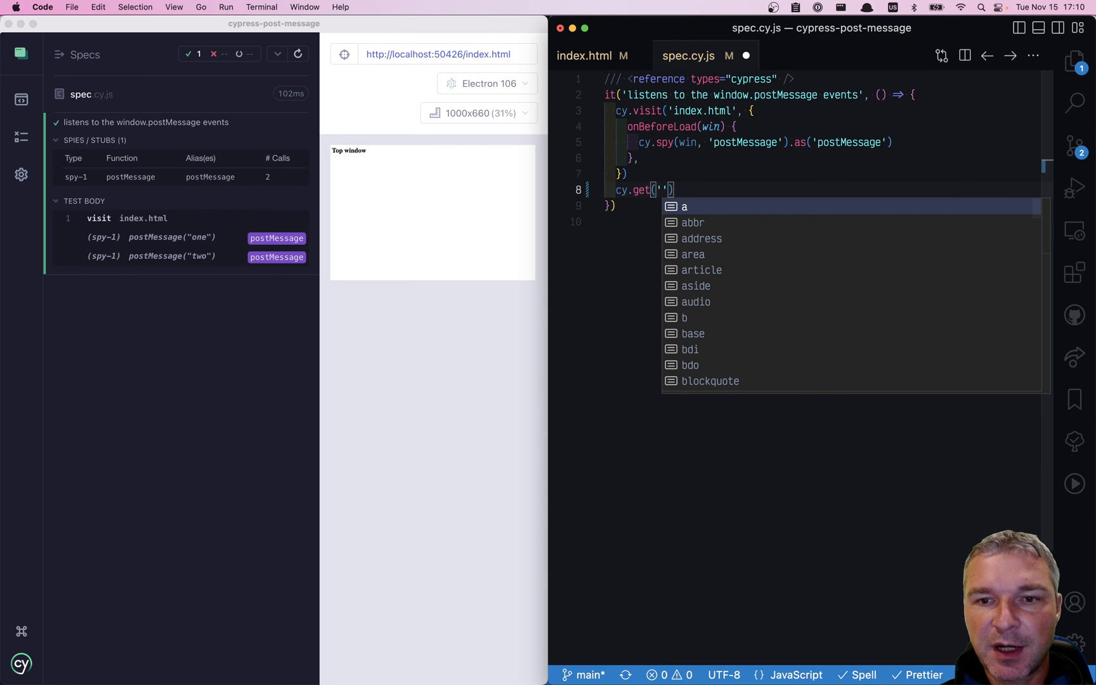
text(@postME)
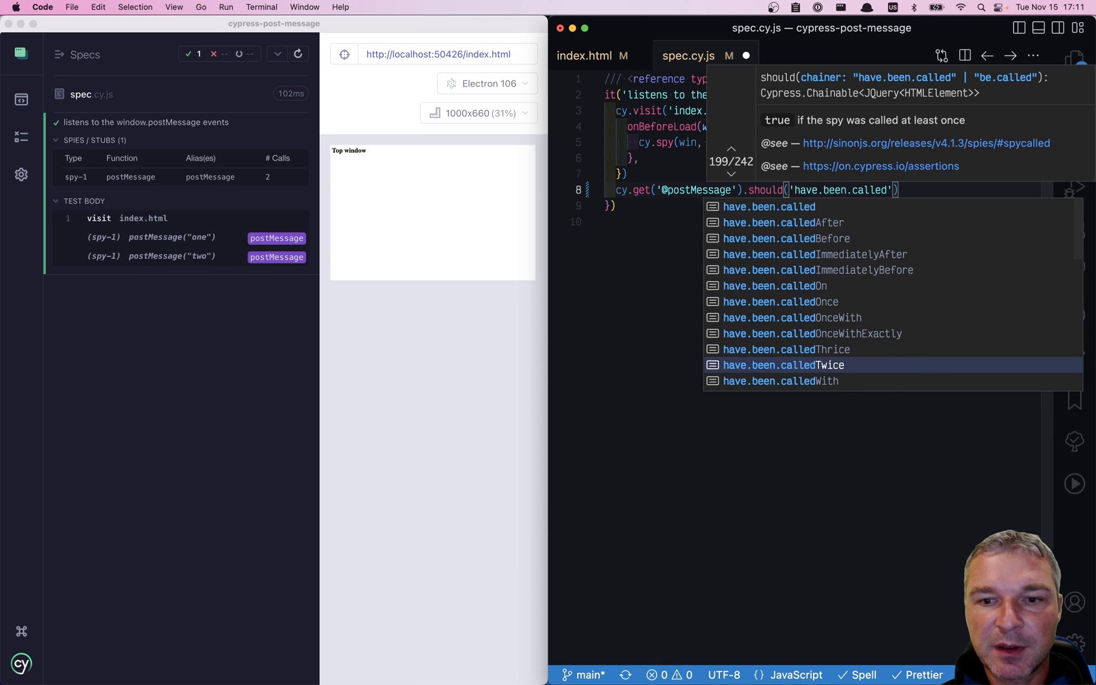
click(783, 364)
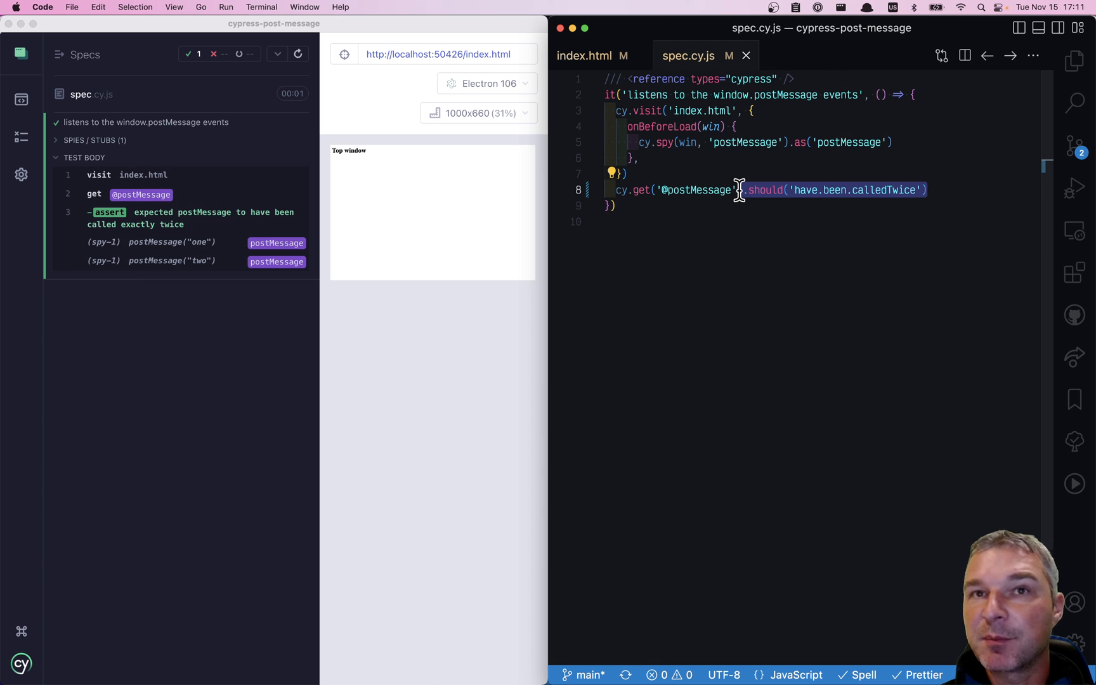
key(Enter)
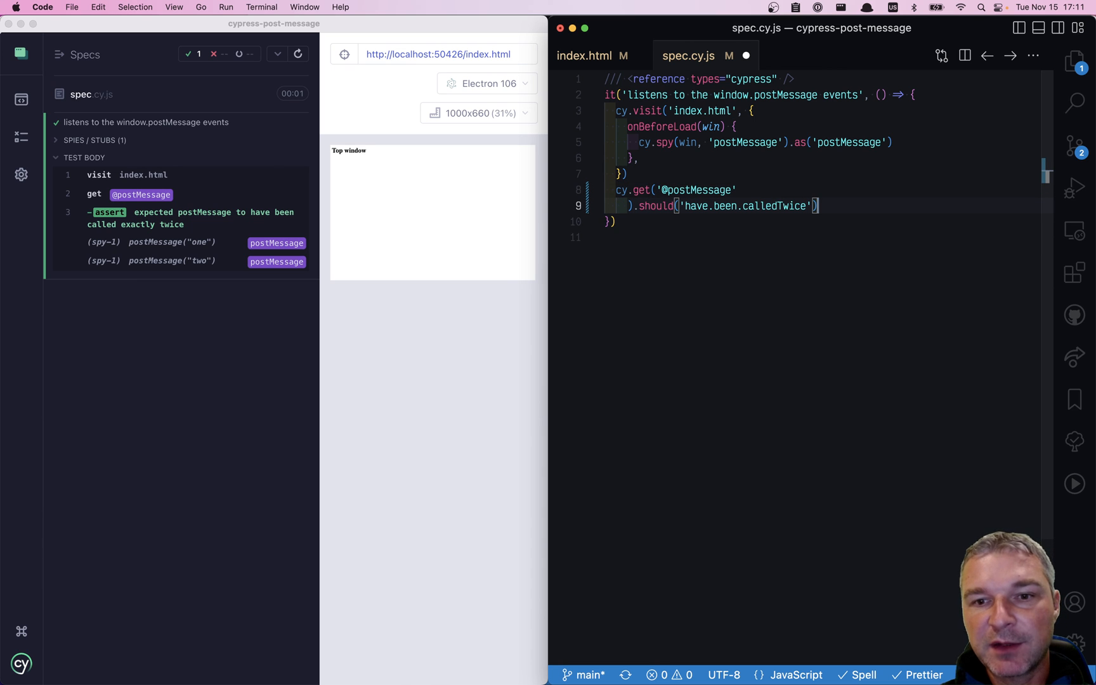
Step: Chain .and('have.been.calledWithExactly', 'one') and 'two', save, and see all assertions pass
text(.and('have.been.calledWithExactly', 'one)
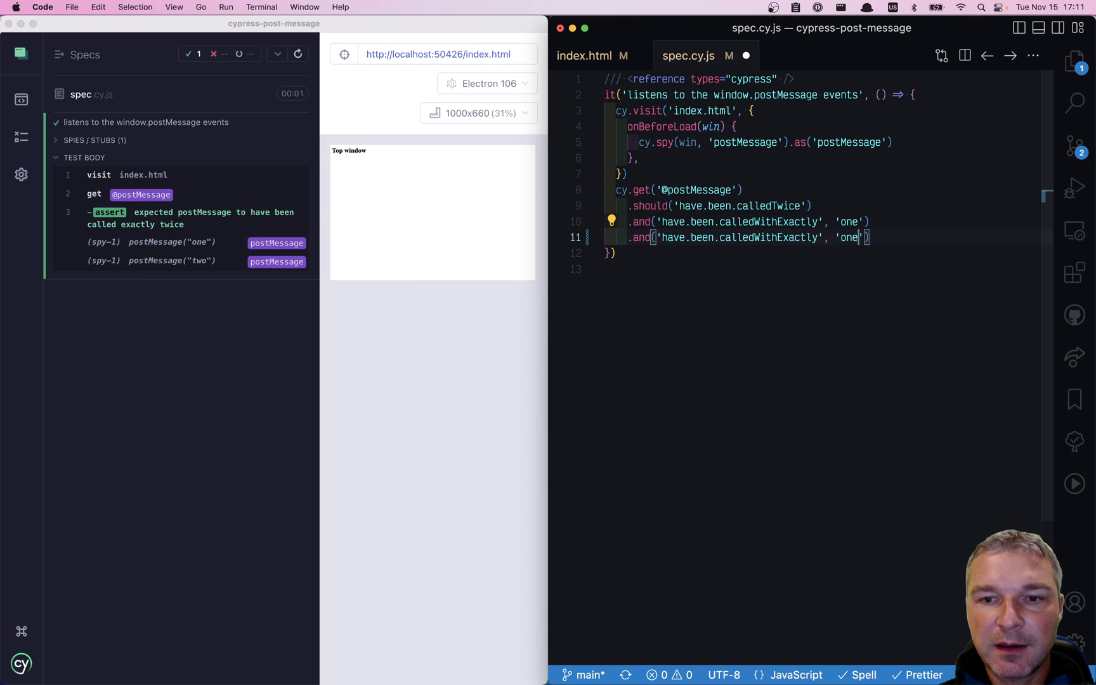
text(two)
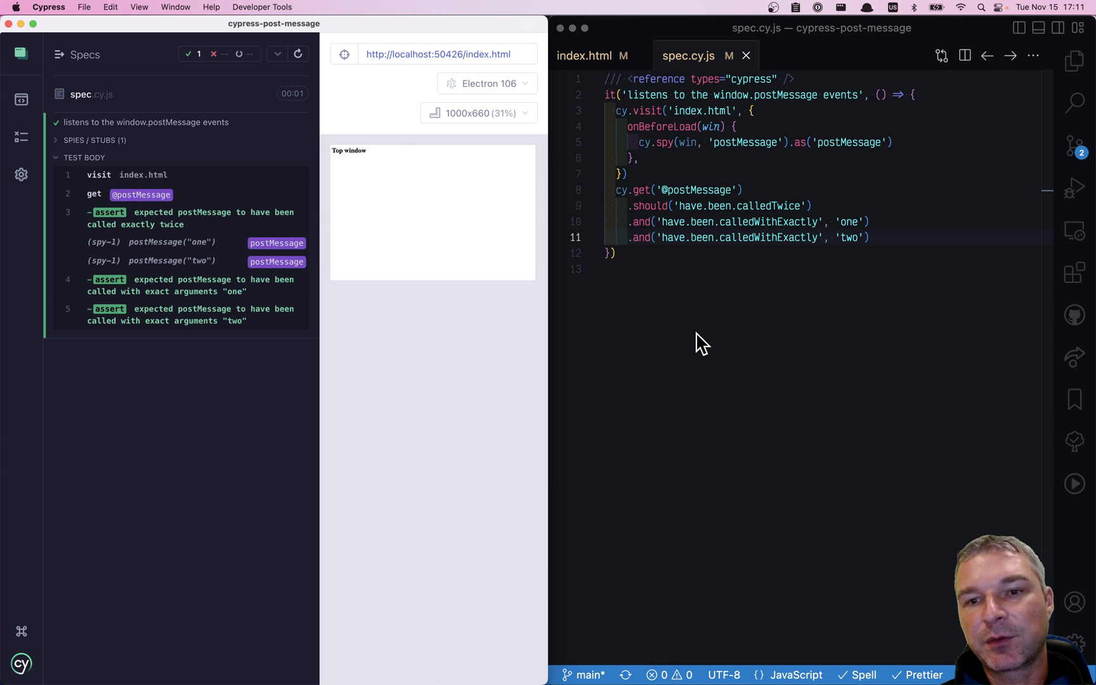
click(753, 156)
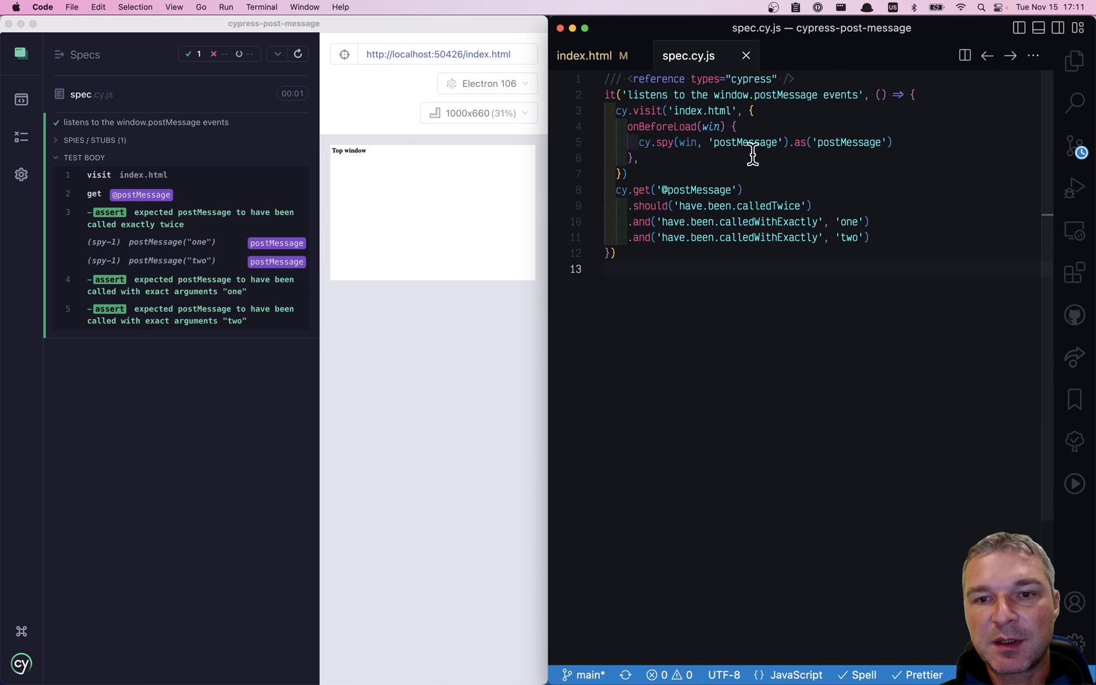